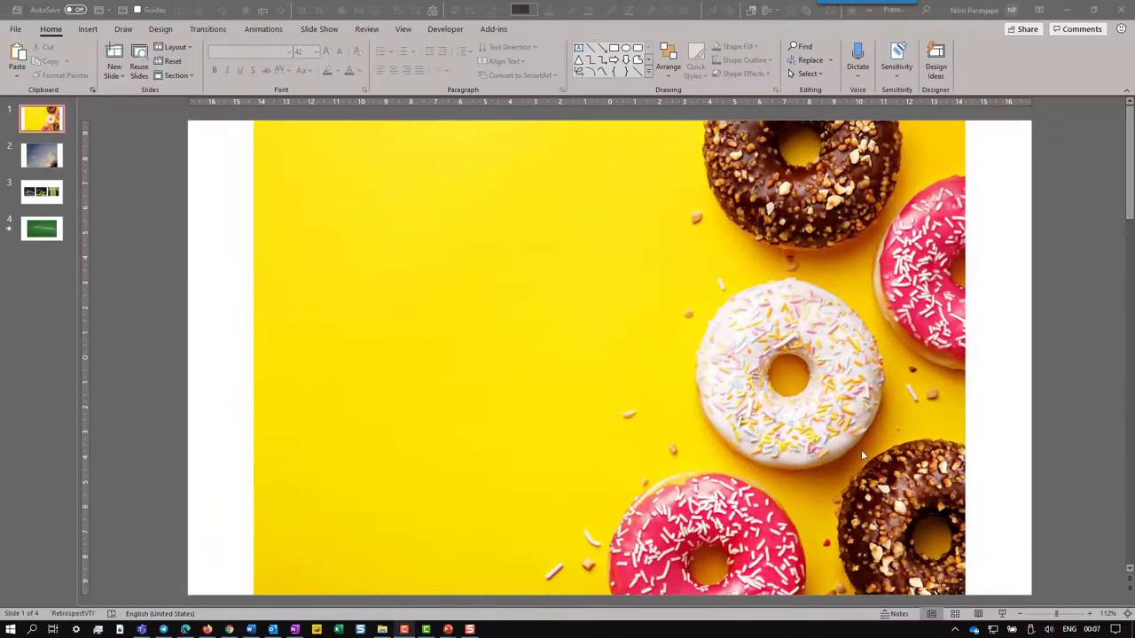
Select the donut picture and begin cropping it from Picture Format.
click(634, 362)
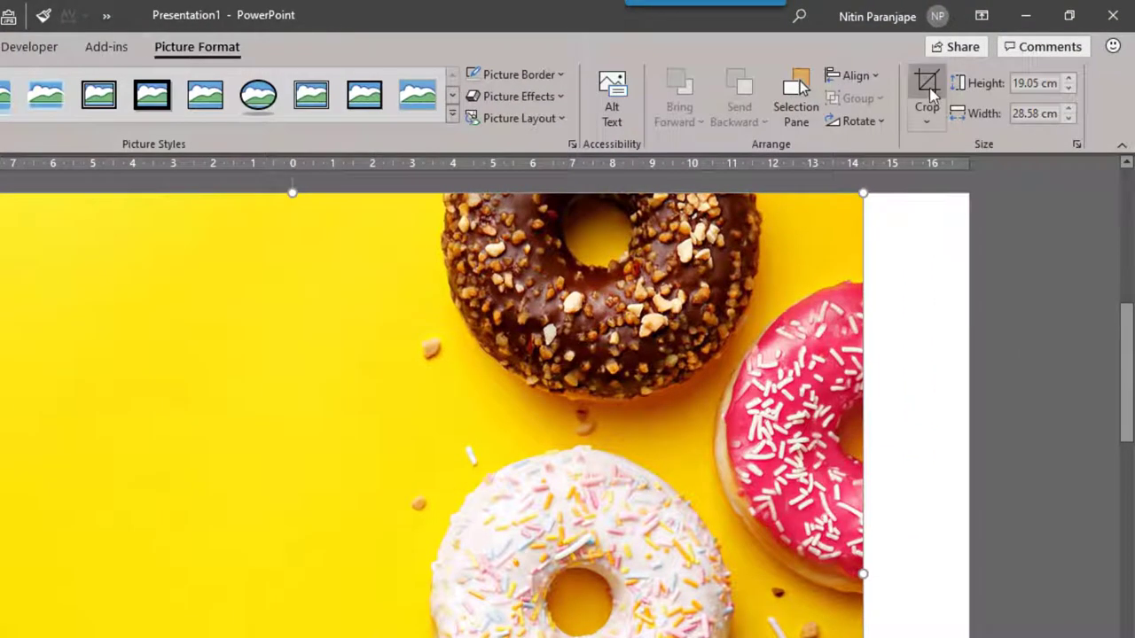
mouse_move(925, 92)
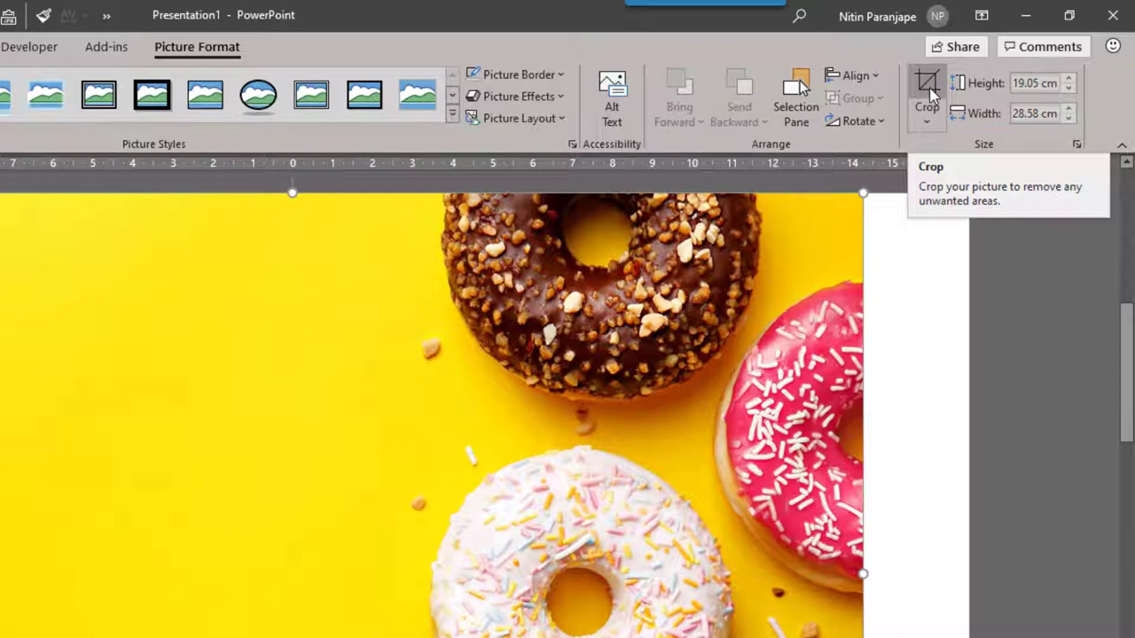
mouse_move(930, 124)
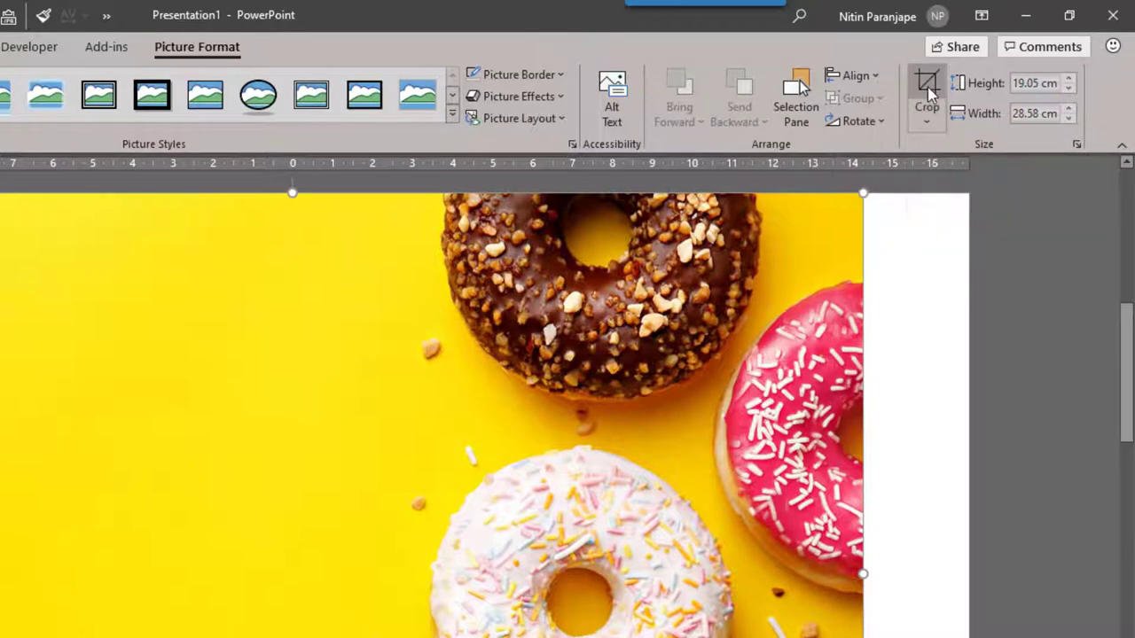
click(925, 89)
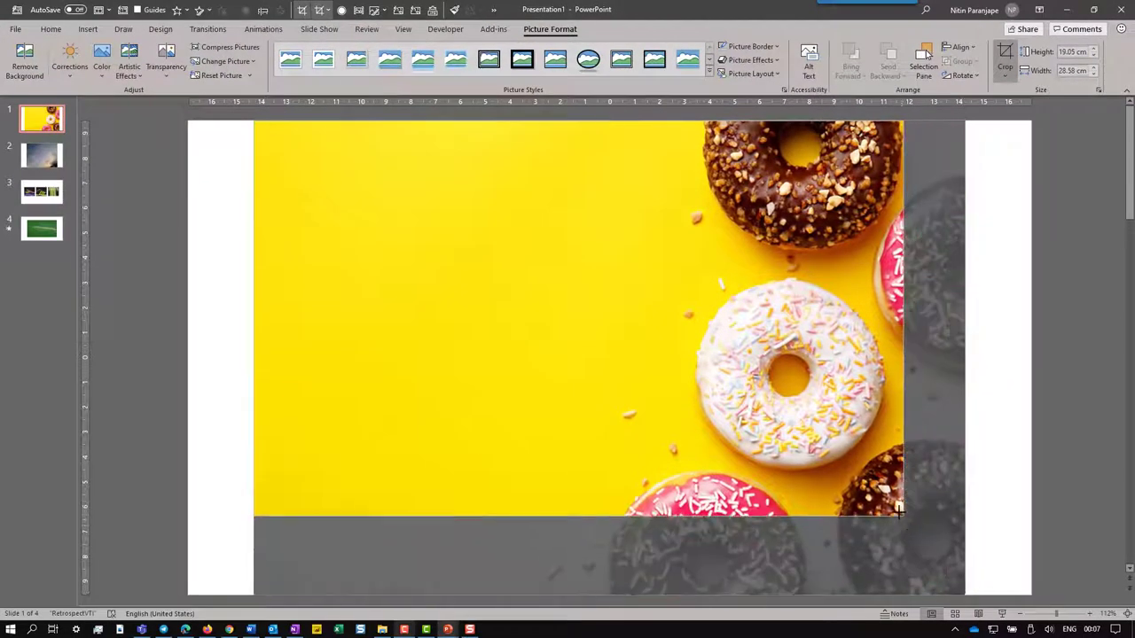
Drag a crop handle to trim the donut picture toward its top-left corner.
drag(900, 511, 883, 487)
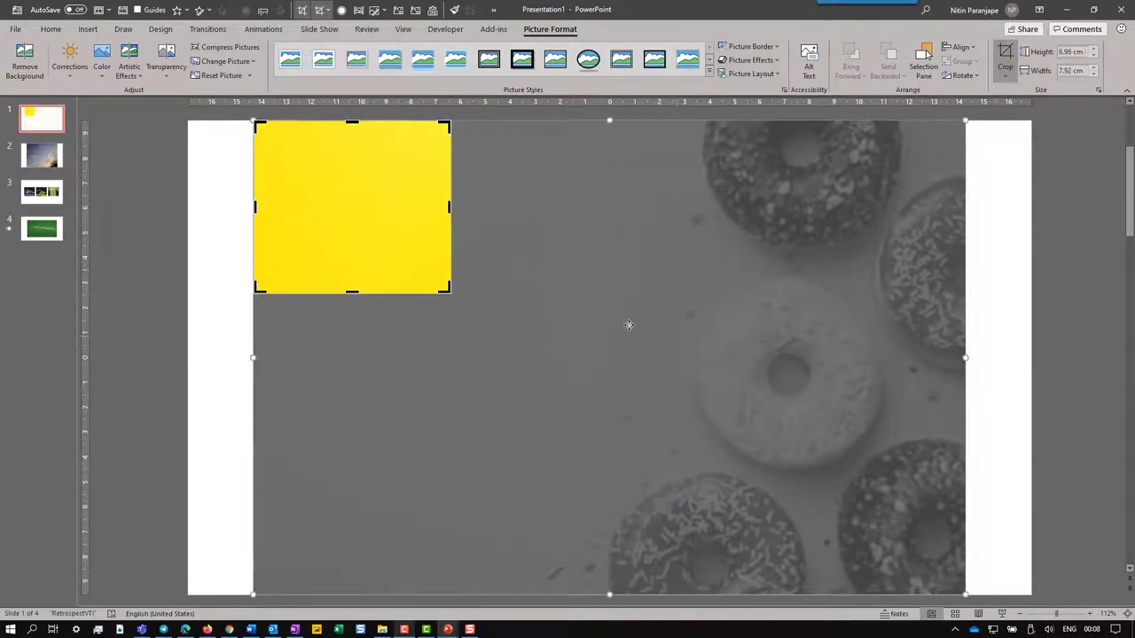
mouse_move(646, 407)
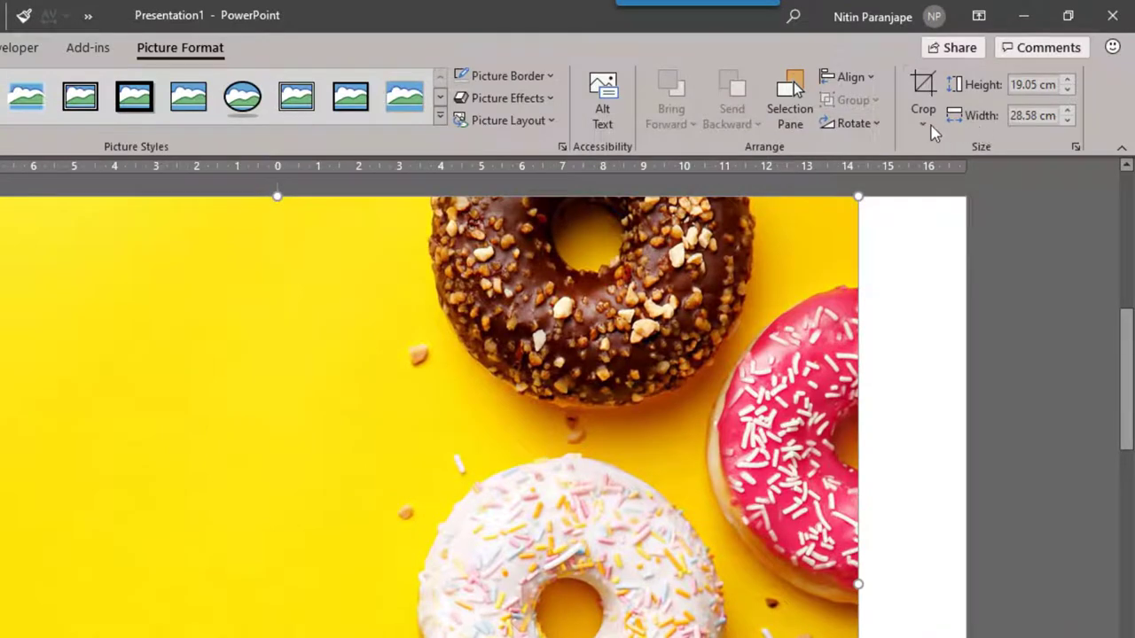
Crop the donut picture to an Oval shape via Crop to Shape.
click(922, 124)
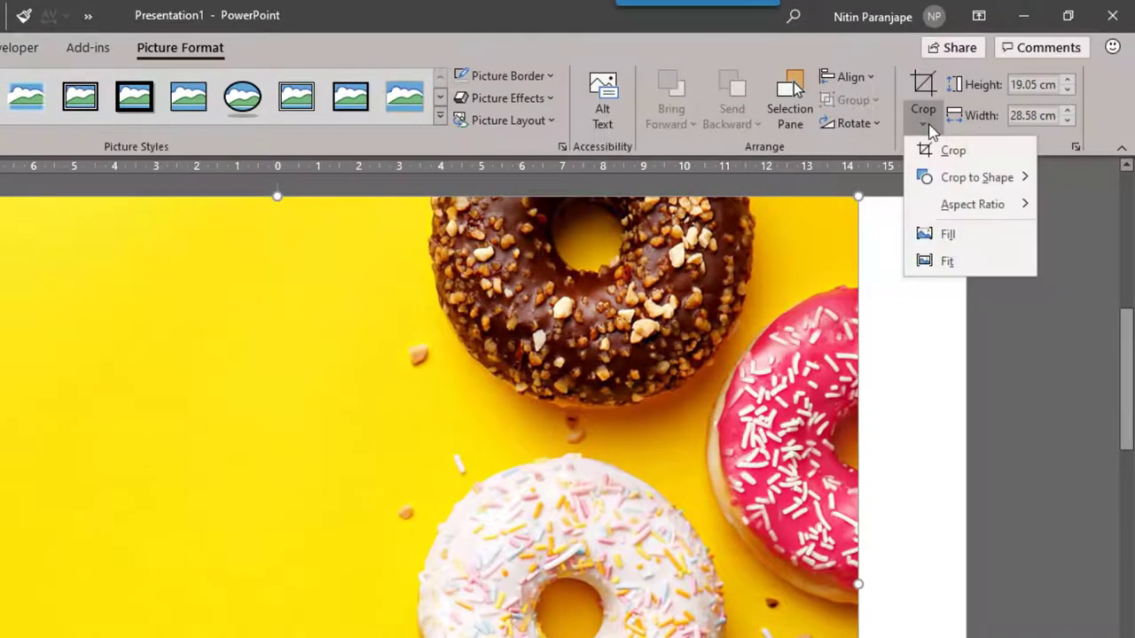
click(975, 177)
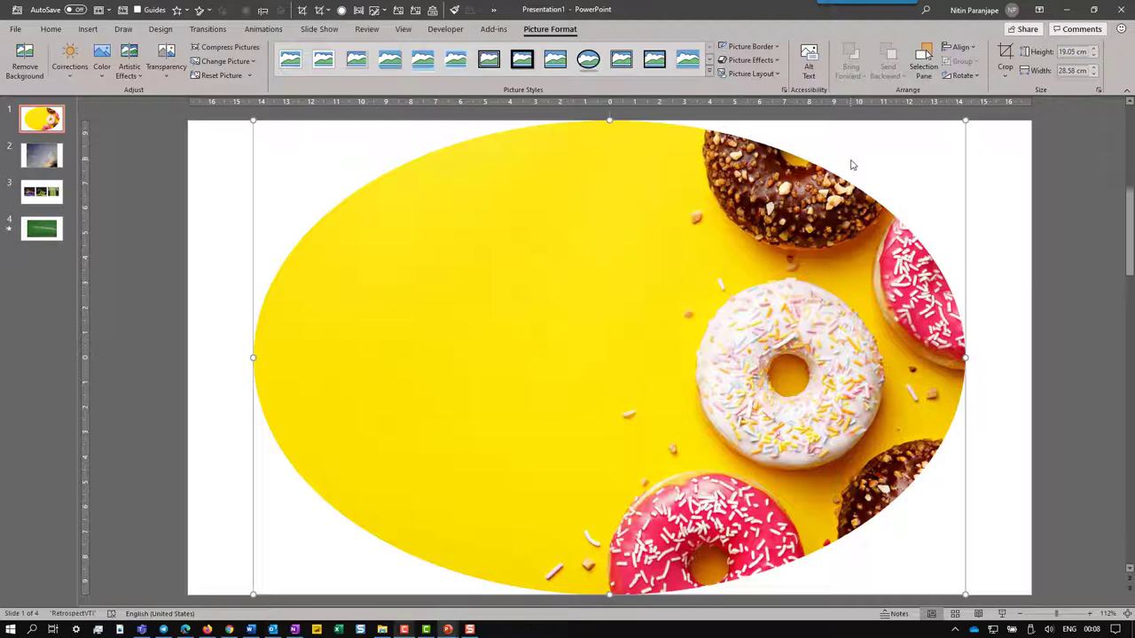
mouse_move(1003, 55)
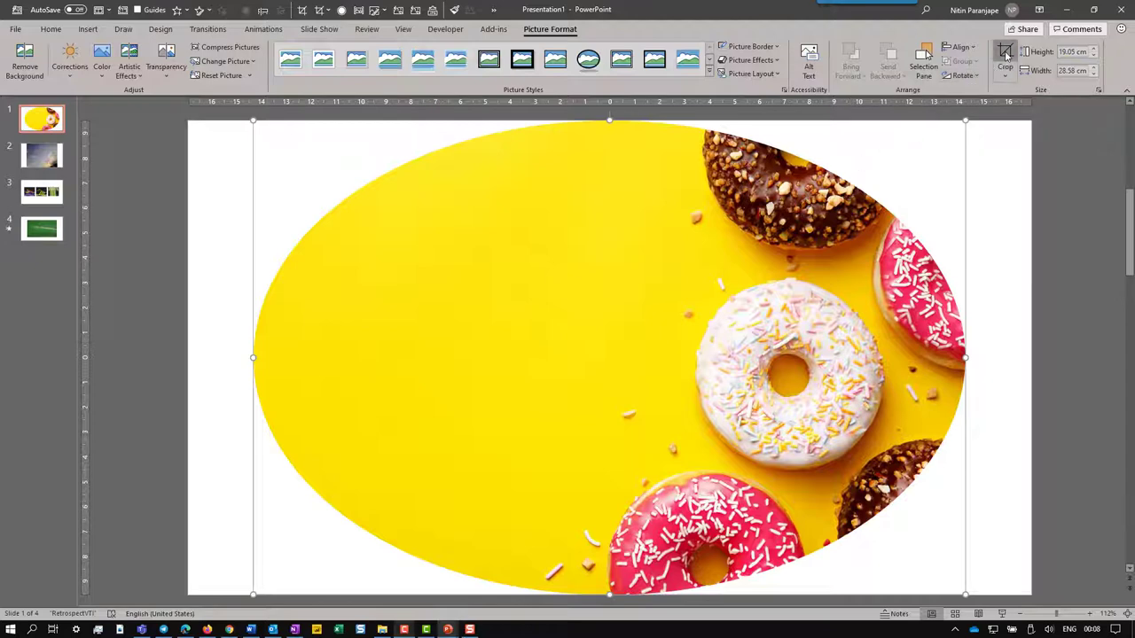
Tighten the oval crop to a circle around the white frosted donut and move to slide 2.
click(1003, 53)
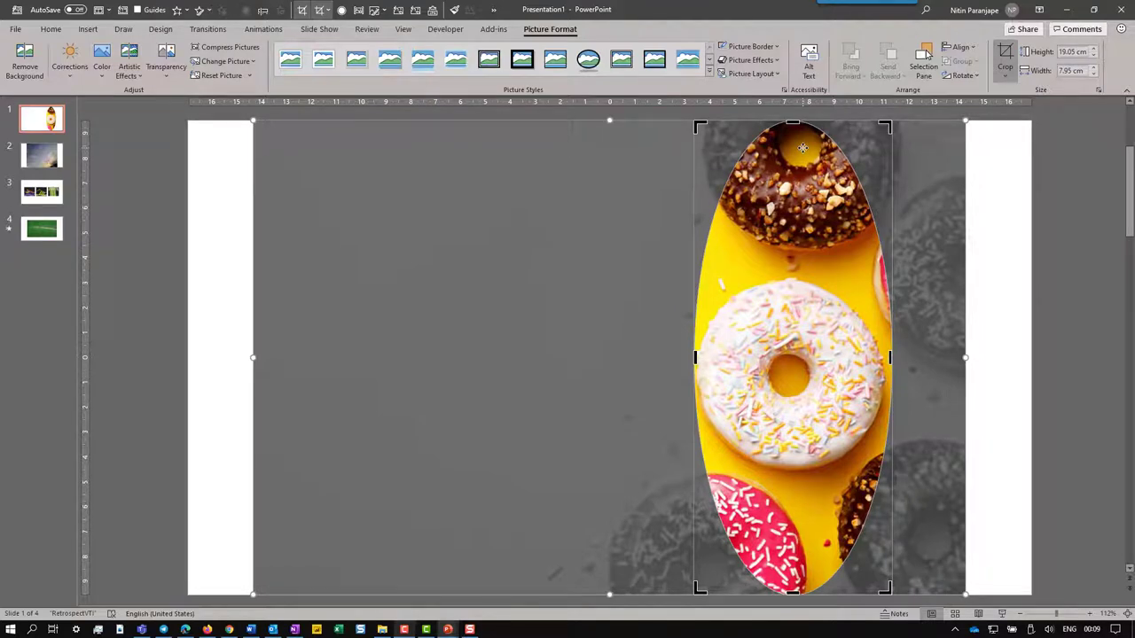
mouse_move(770, 367)
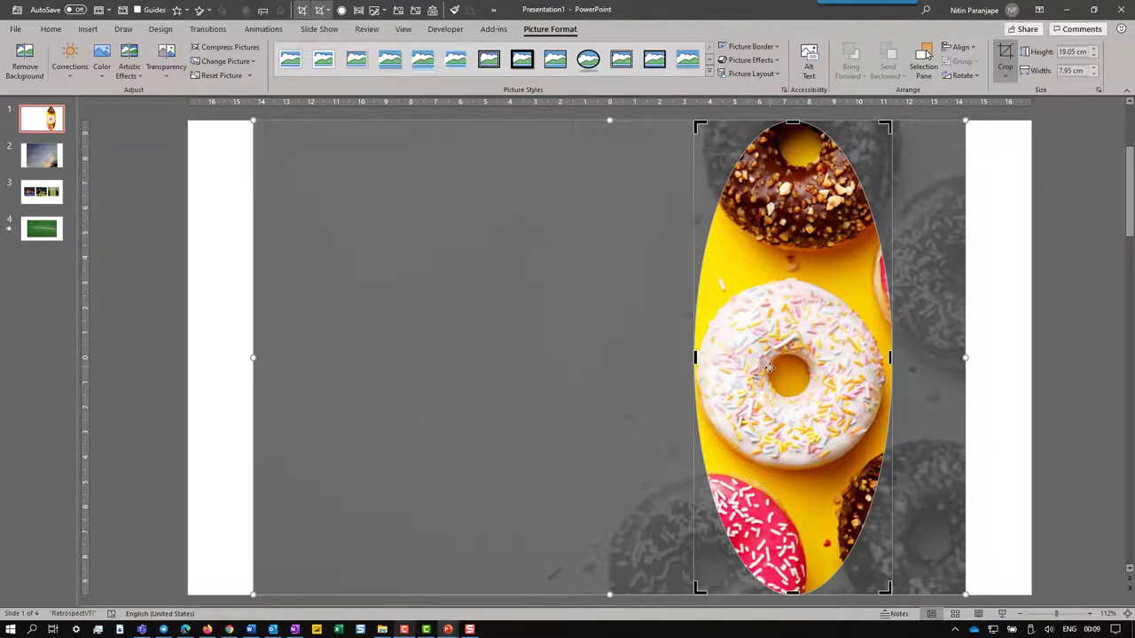
key(ctrl)
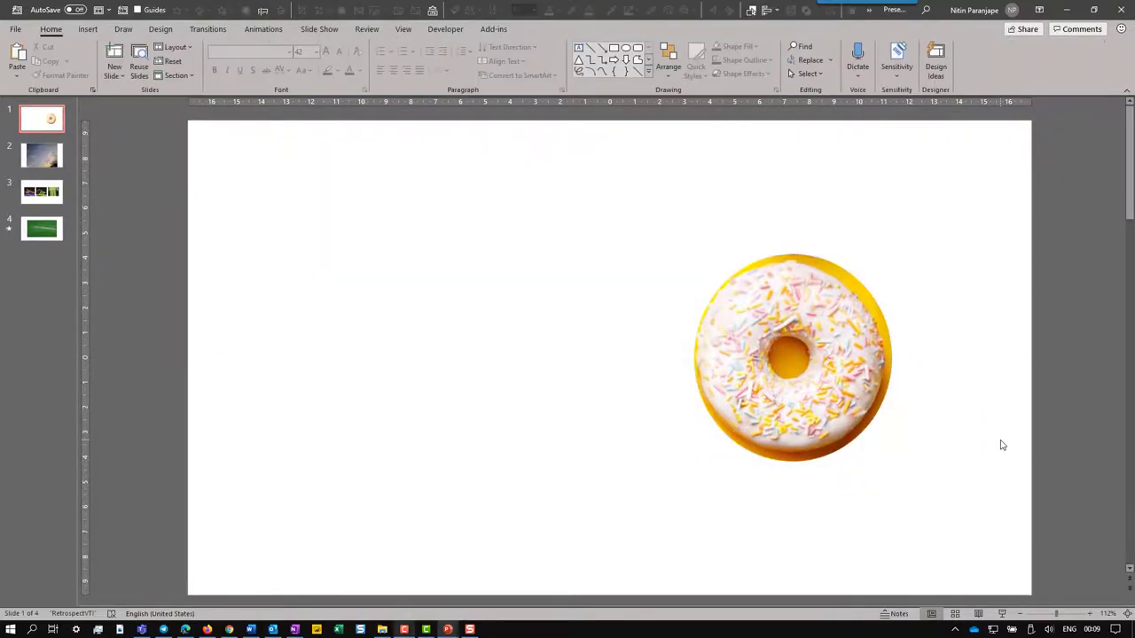
click(41, 156)
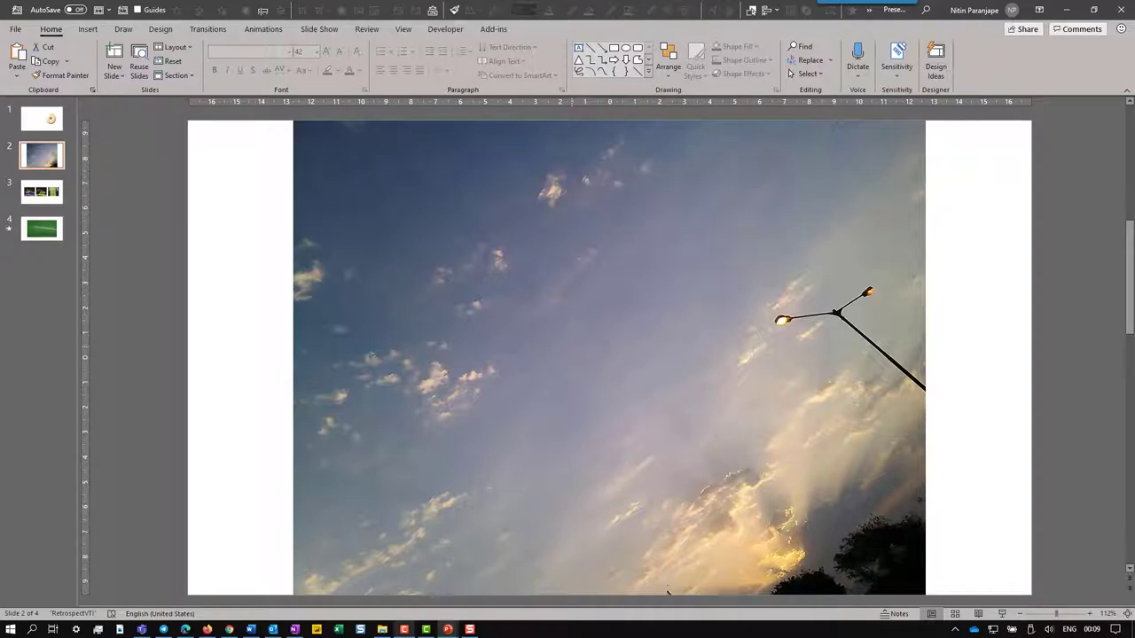
Crop the sky photo to a 16:9 widescreen aspect ratio and move to slide 3.
click(571, 345)
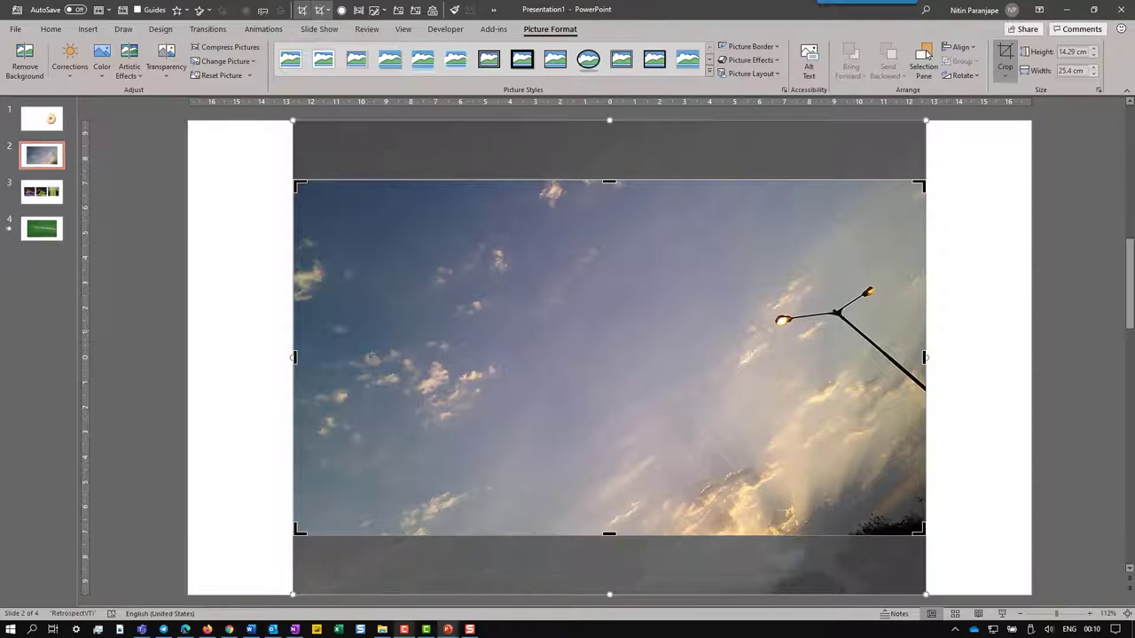
mouse_move(993, 374)
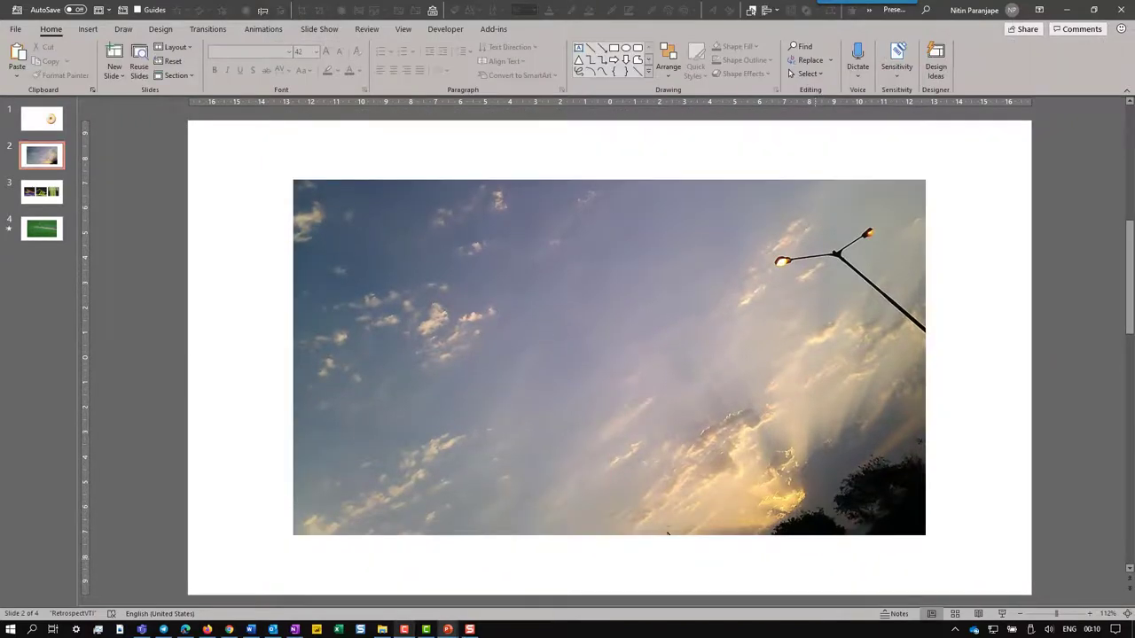
click(40, 191)
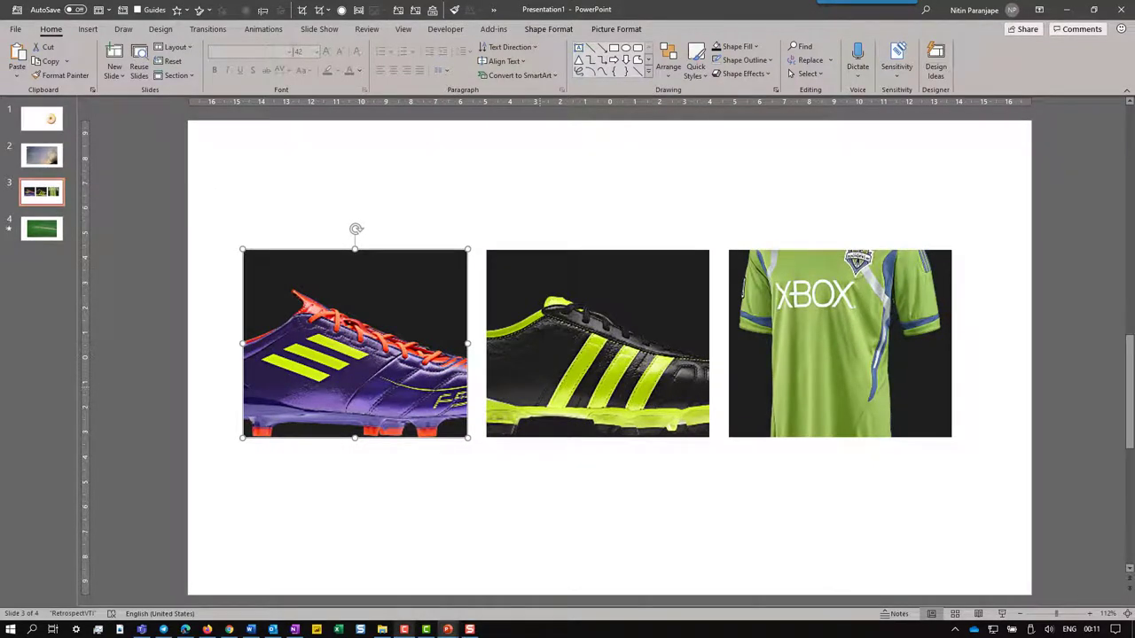
mouse_move(539, 388)
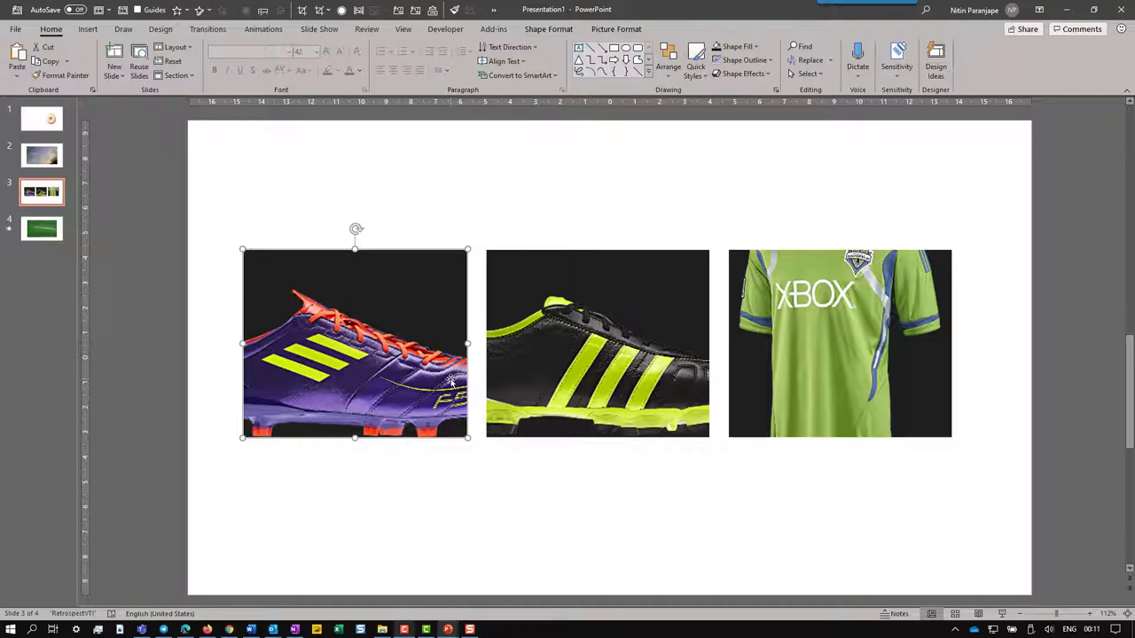
mouse_move(450, 381)
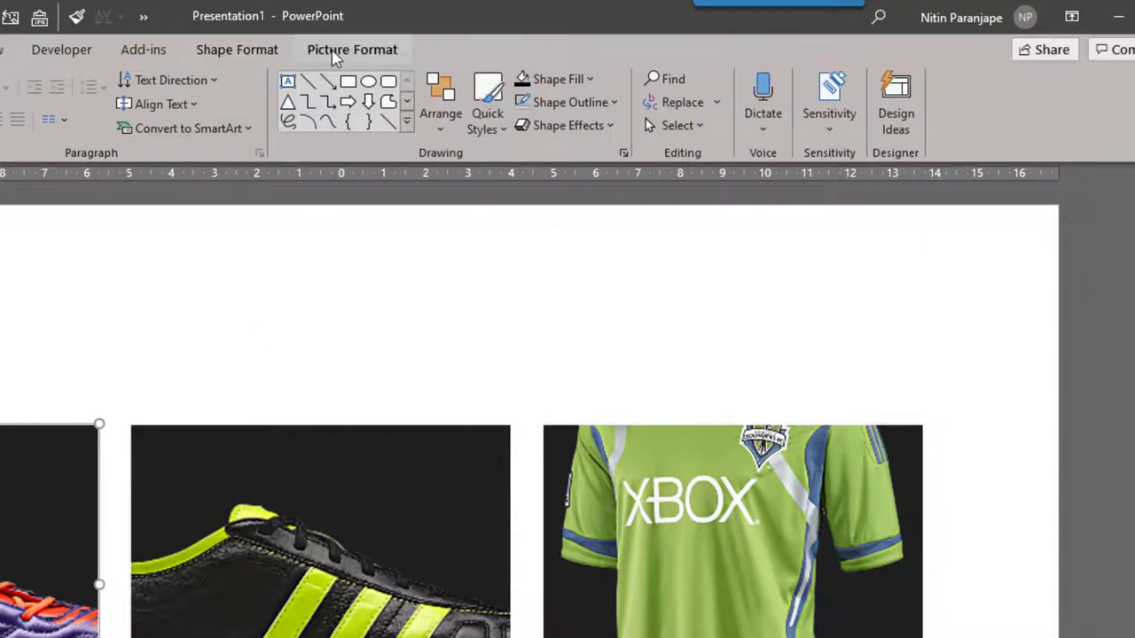
Apply Crop > Fit to both shoe pictures so each whole boot shows.
click(351, 50)
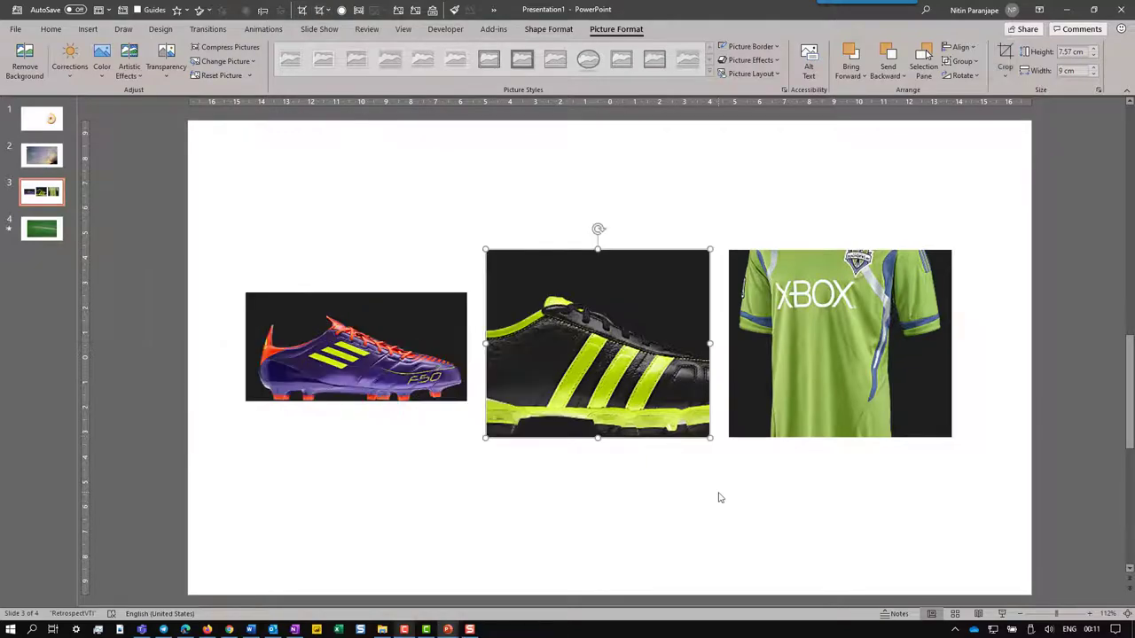
mouse_move(1018, 148)
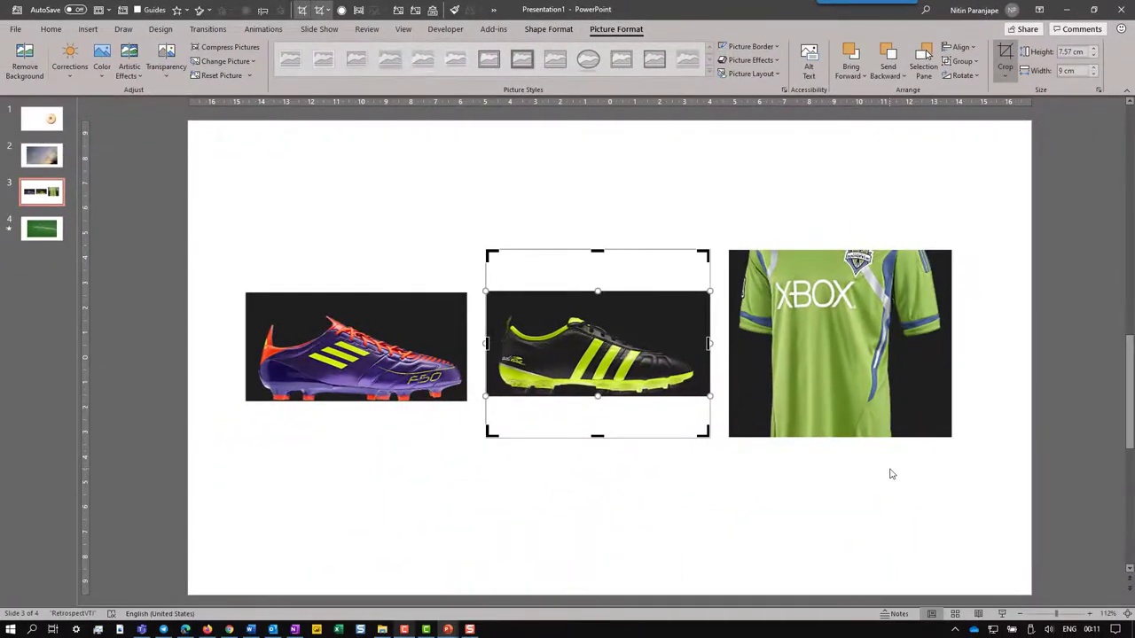
click(840, 344)
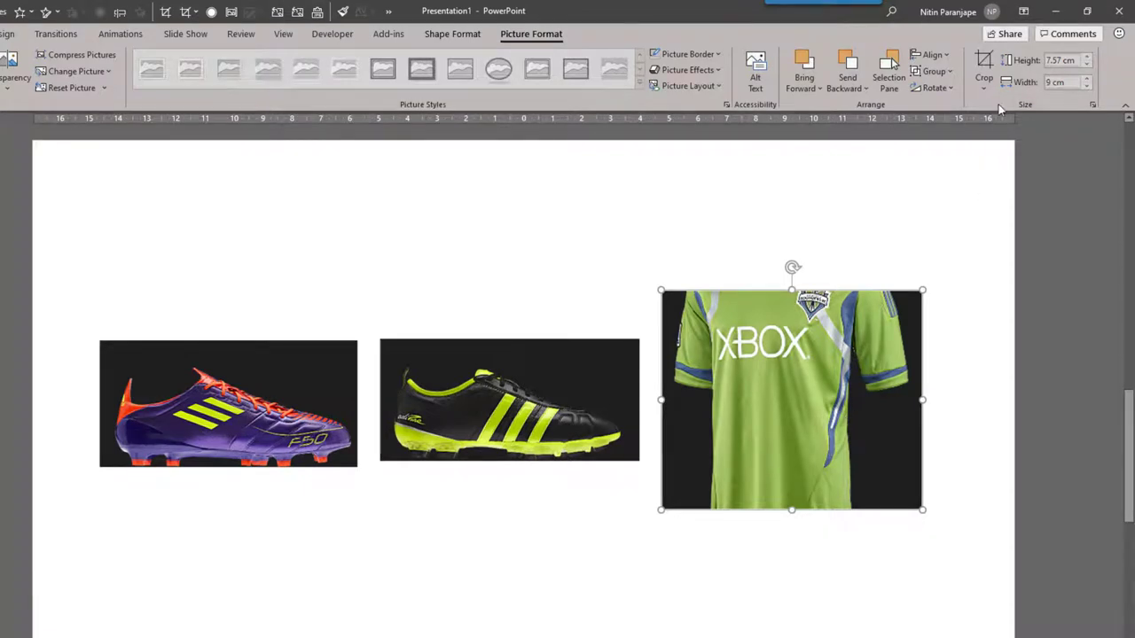
Go to slide 4, select the cricket video and show its Video Format options.
click(982, 62)
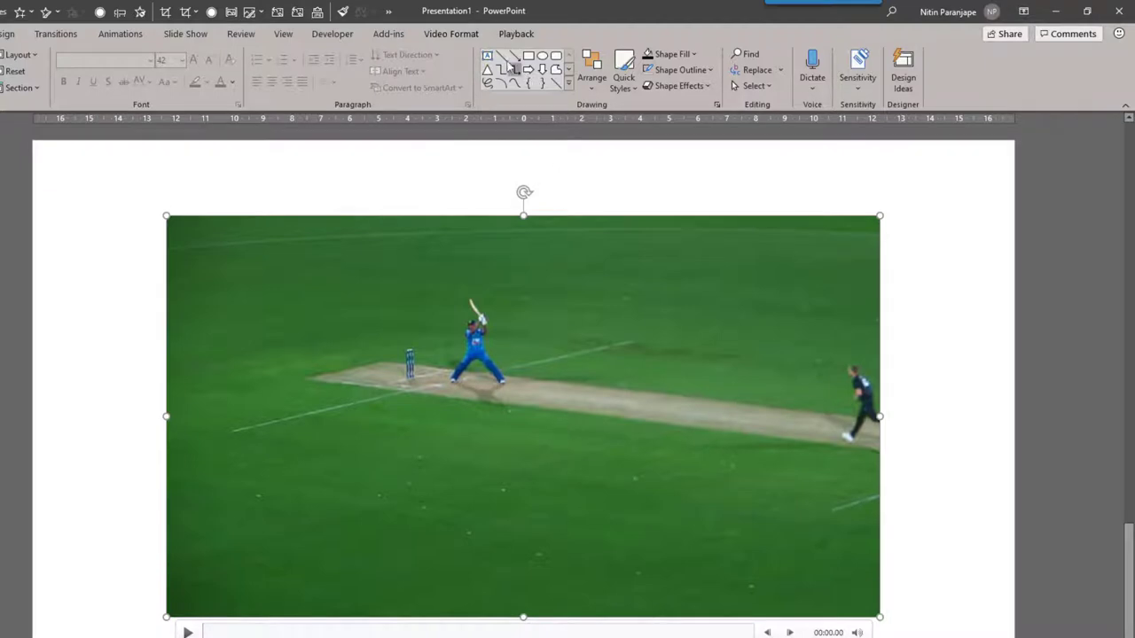
click(450, 34)
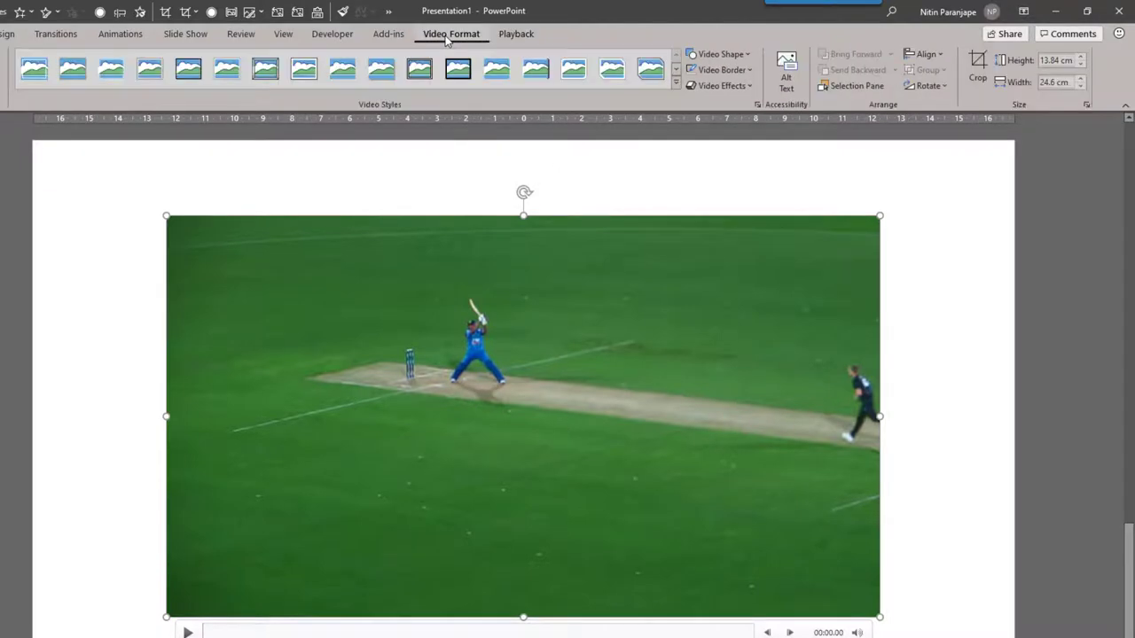